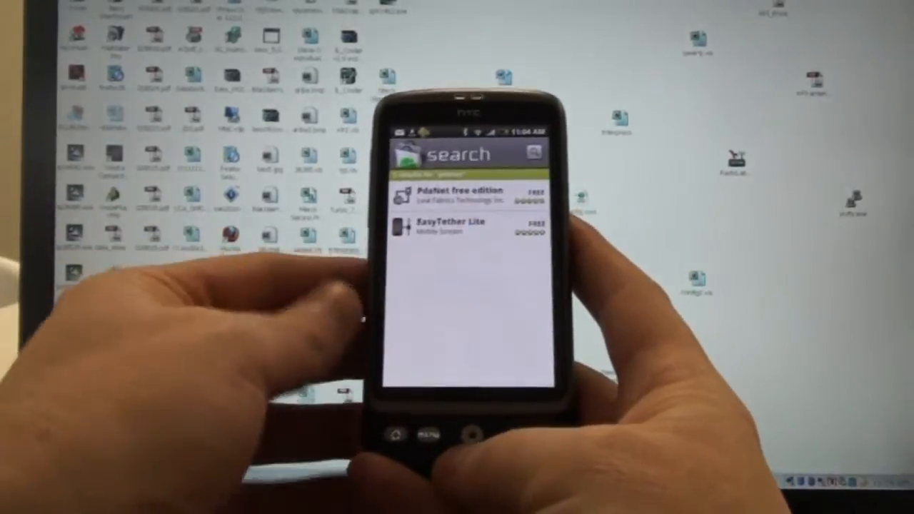
Install PdaNet free edition from the Market results, accepting its permissions
click(457, 154)
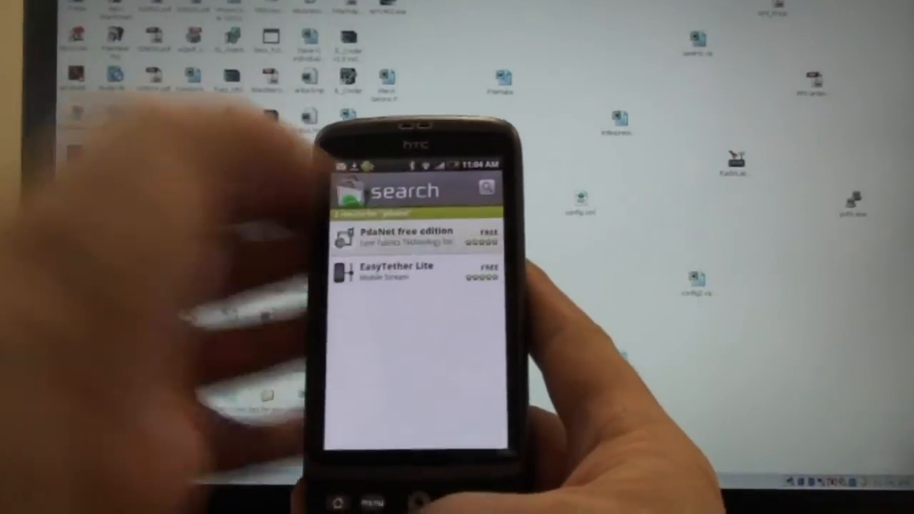
click(400, 236)
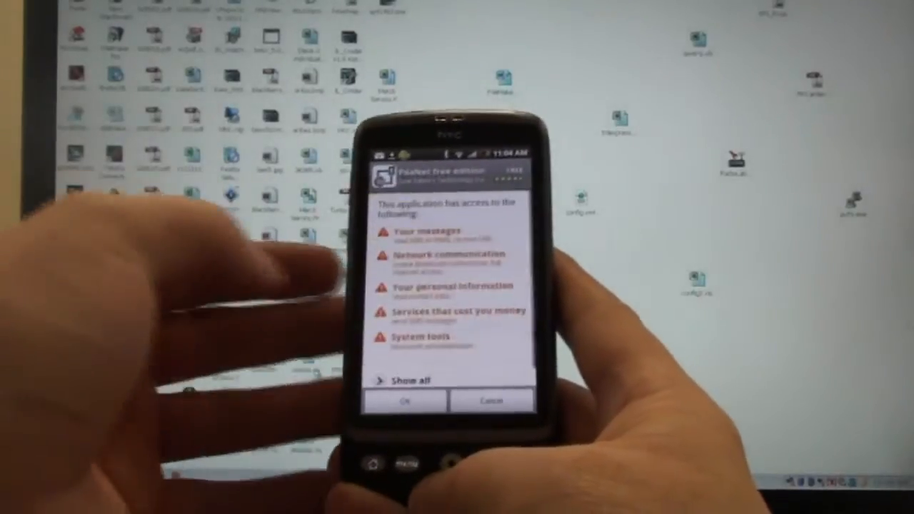
click(406, 400)
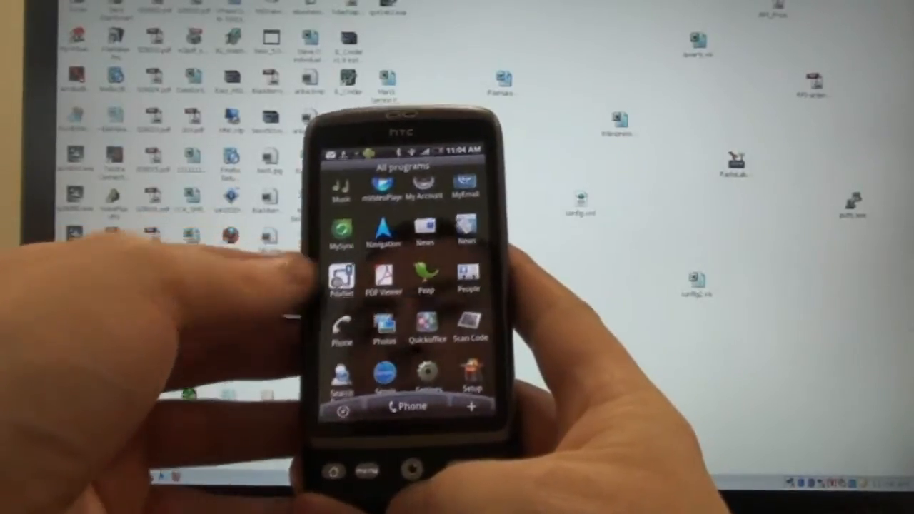
Launch PdaNet, enable Bluetooth DUN and allow Bluetooth on with the phone discoverable
click(340, 279)
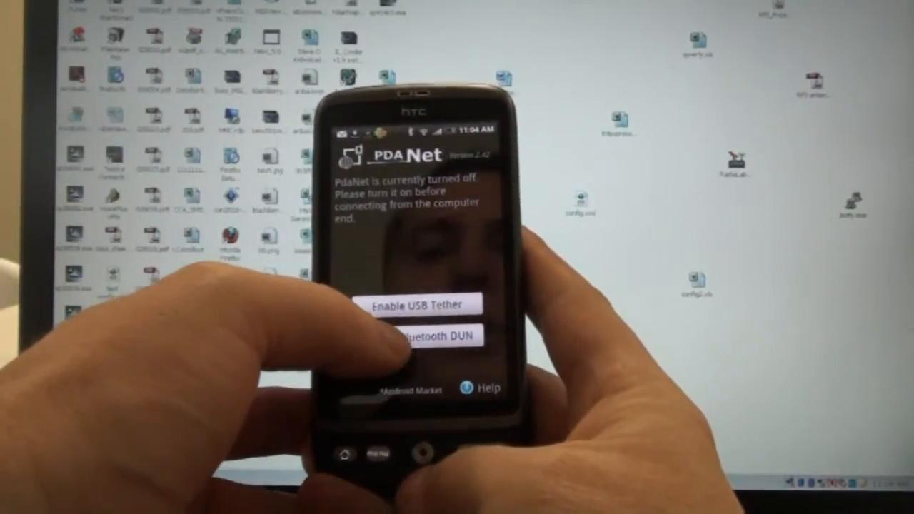
click(423, 336)
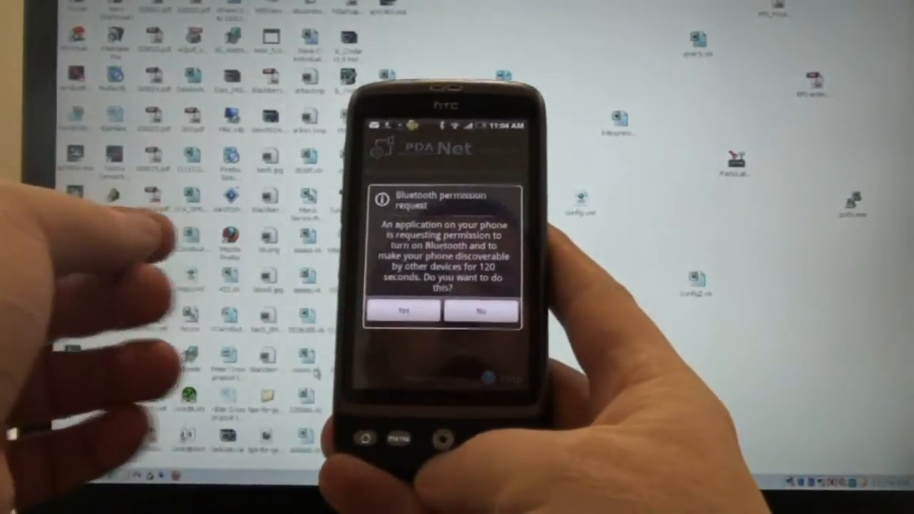
click(401, 310)
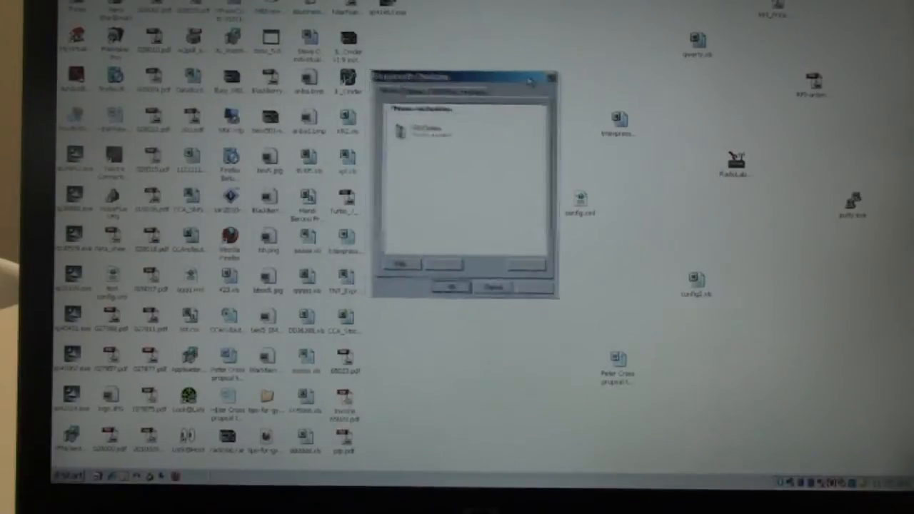
Remove the old HTC Desire pairing and start the Add Bluetooth Device Wizard
click(457, 133)
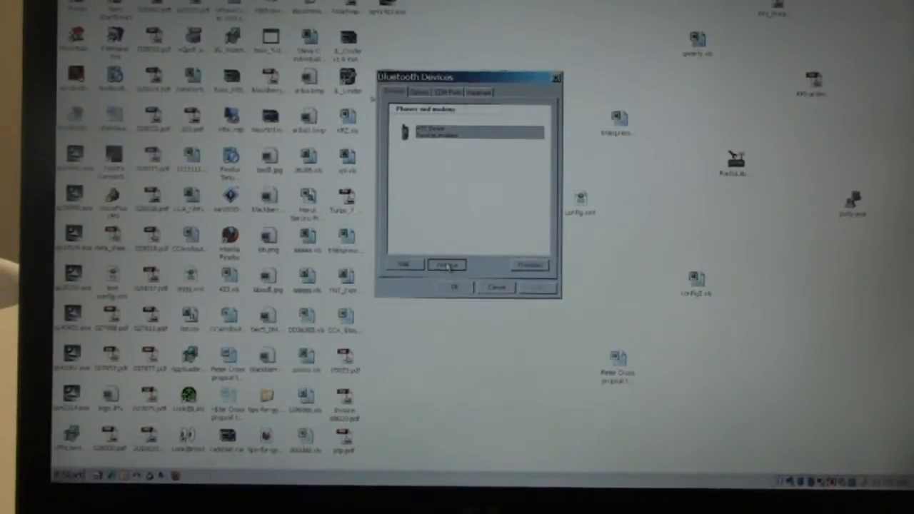
click(446, 264)
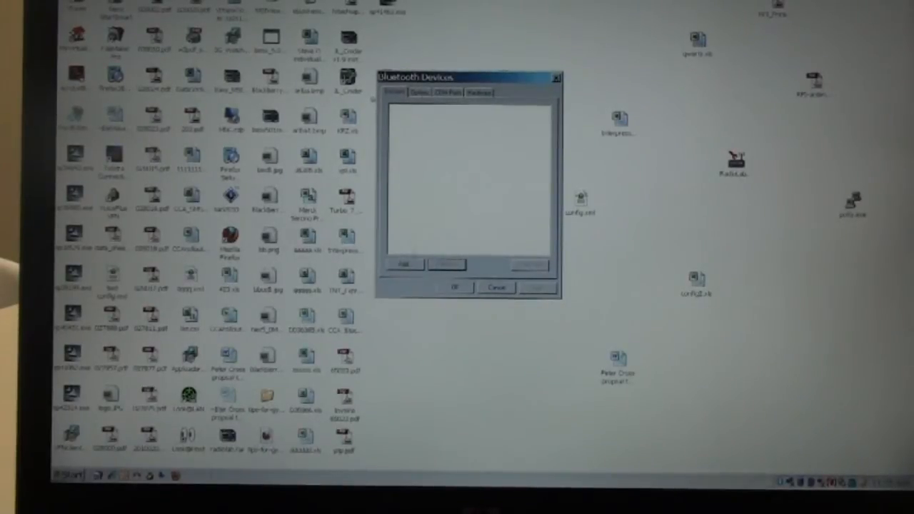
click(402, 264)
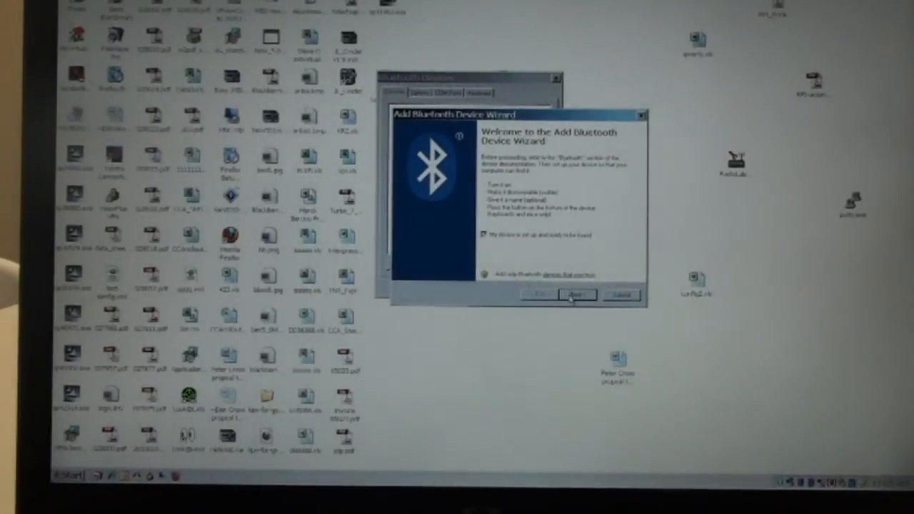
Pair the HTC Desire through the wizard, choosing it from found devices and settling the passkey
click(578, 294)
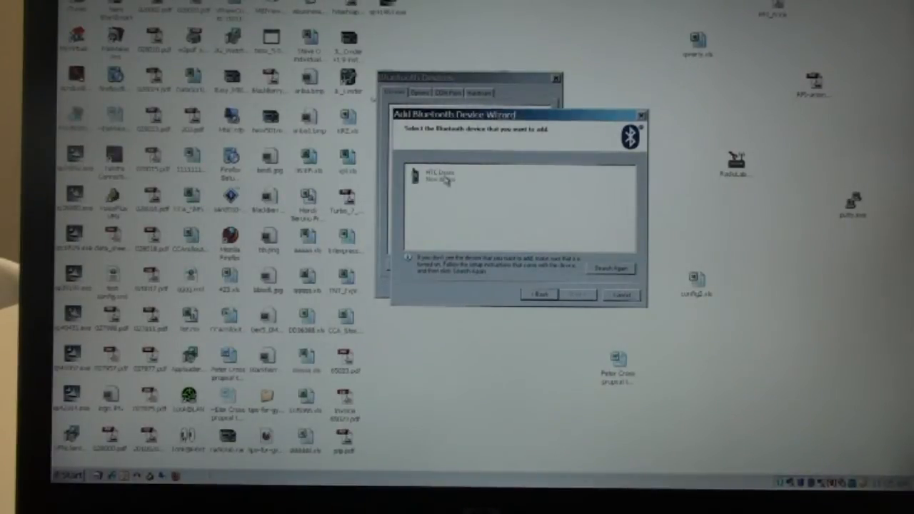
click(457, 177)
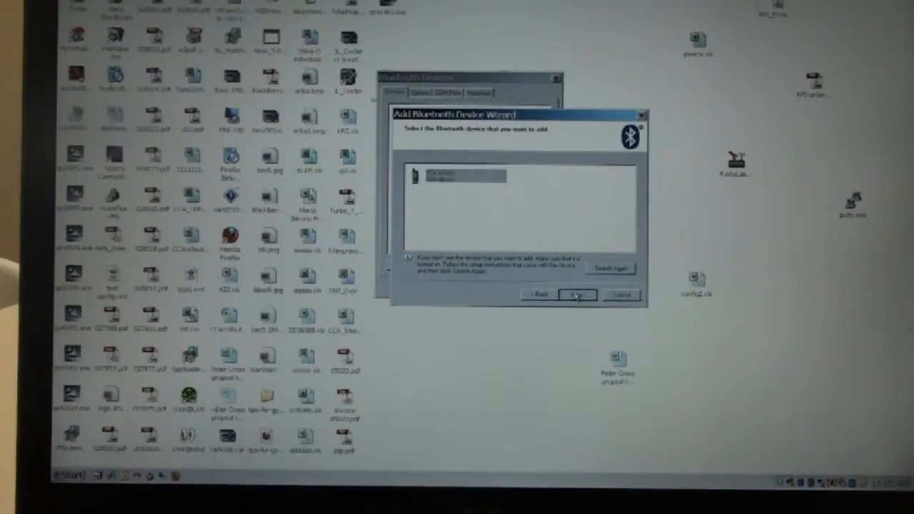
click(577, 294)
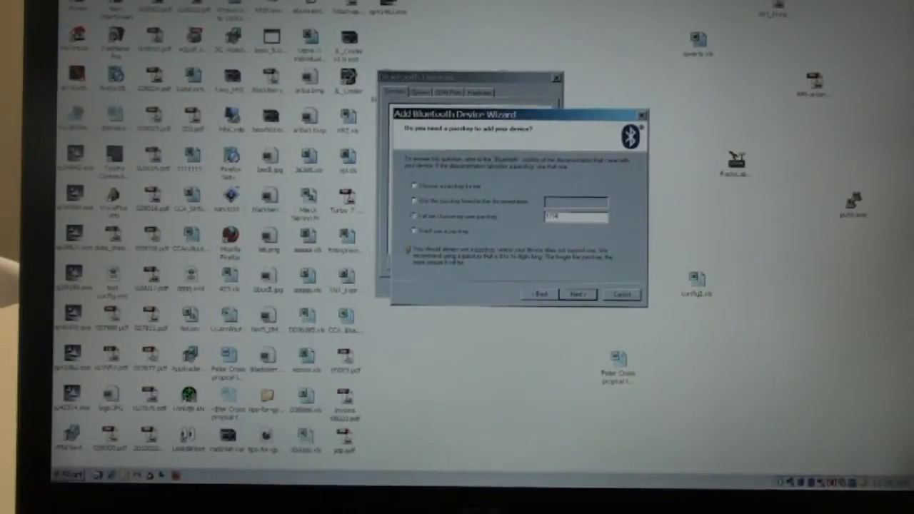
click(577, 294)
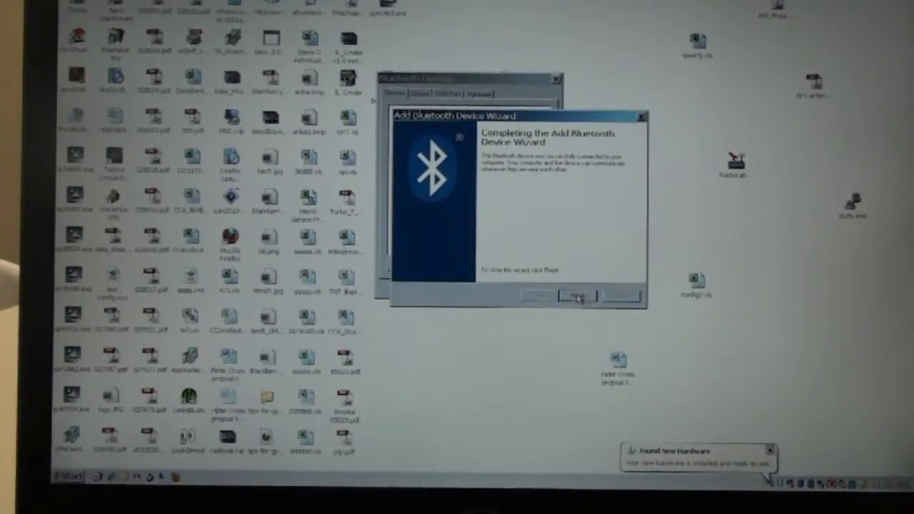
click(575, 295)
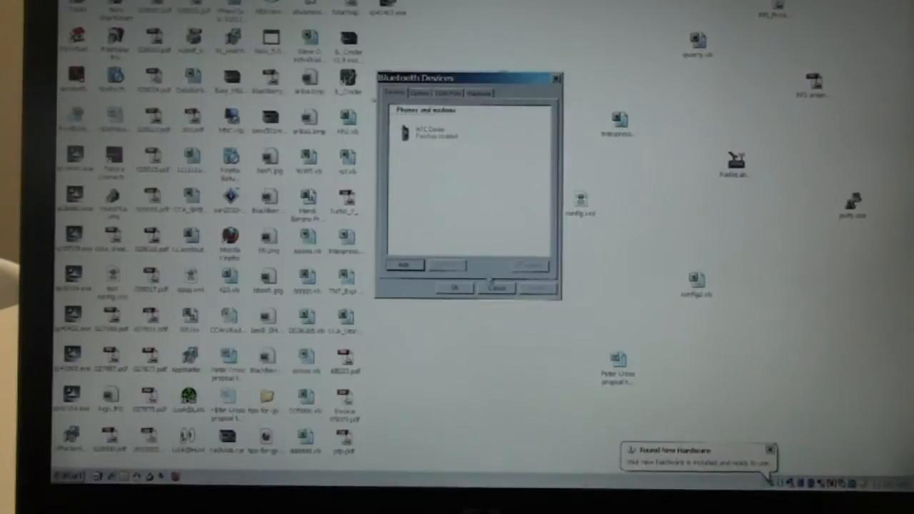
Close Bluetooth Devices and open the Start menu toward Network Connections
click(497, 288)
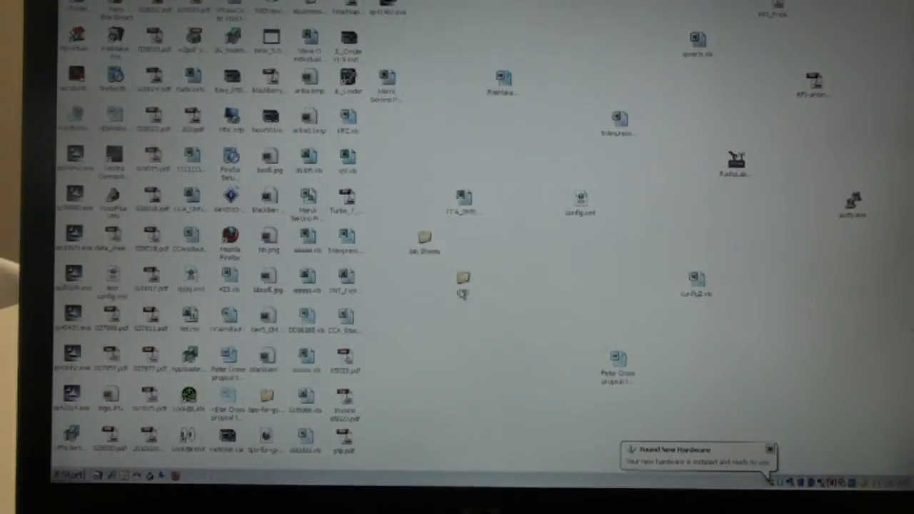
mouse_move(463, 279)
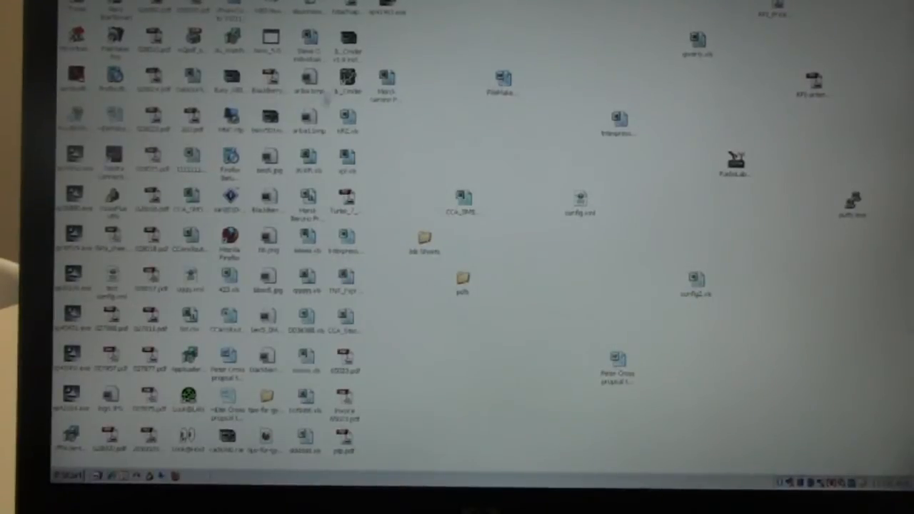
click(64, 474)
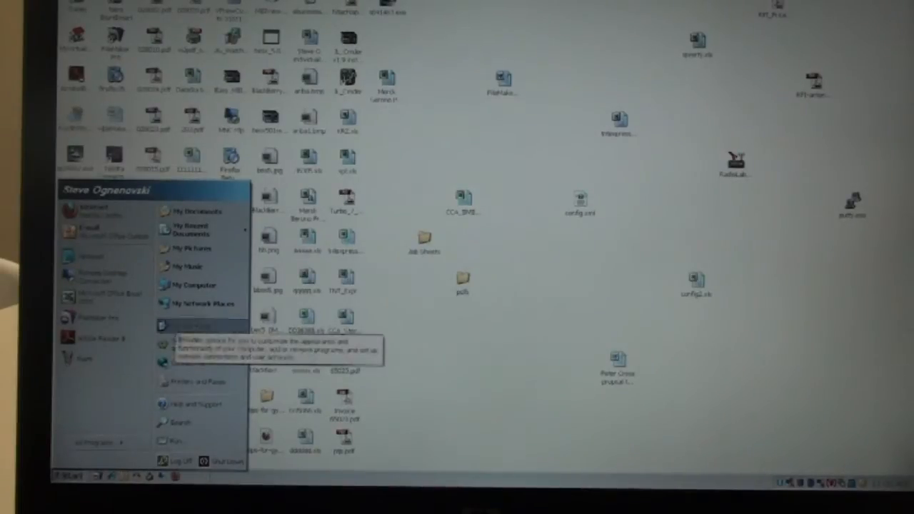
mouse_move(200, 363)
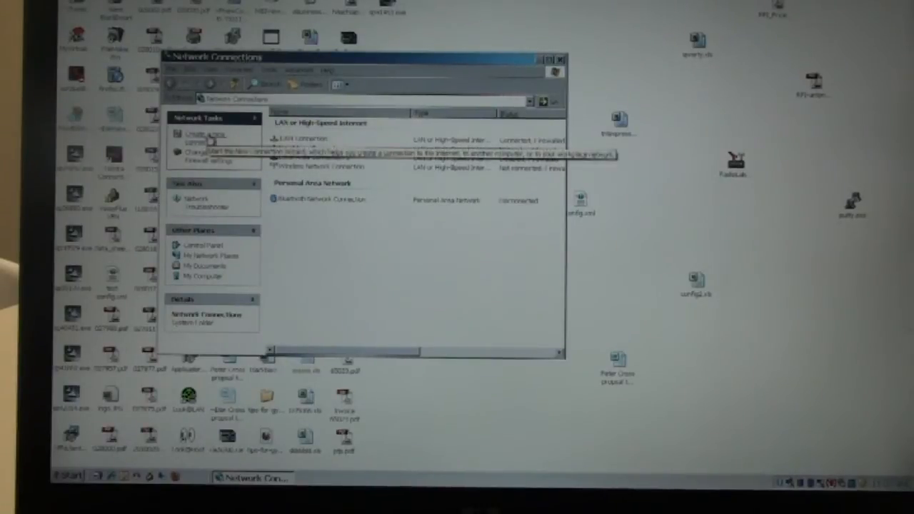
Create a new connection: Internet, set up manually, dial-up modem, using the Bluetooth link modem (COM17)
click(206, 137)
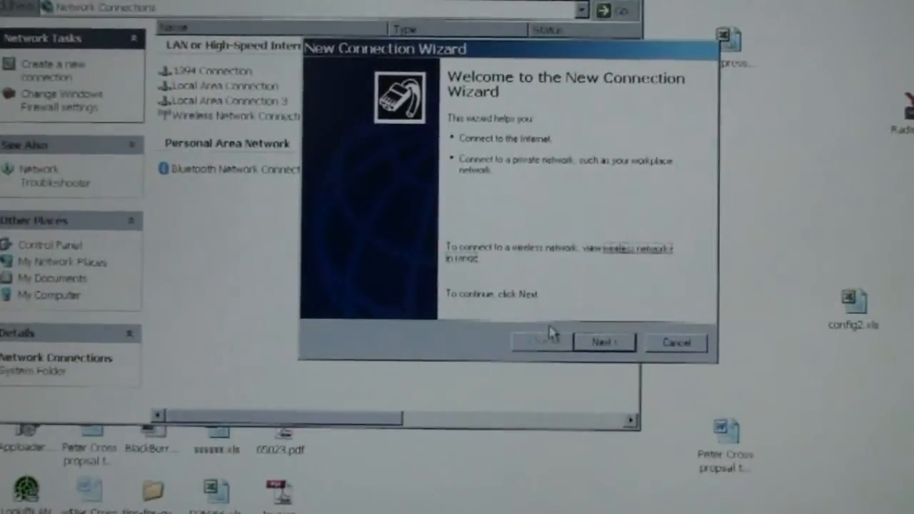
click(603, 341)
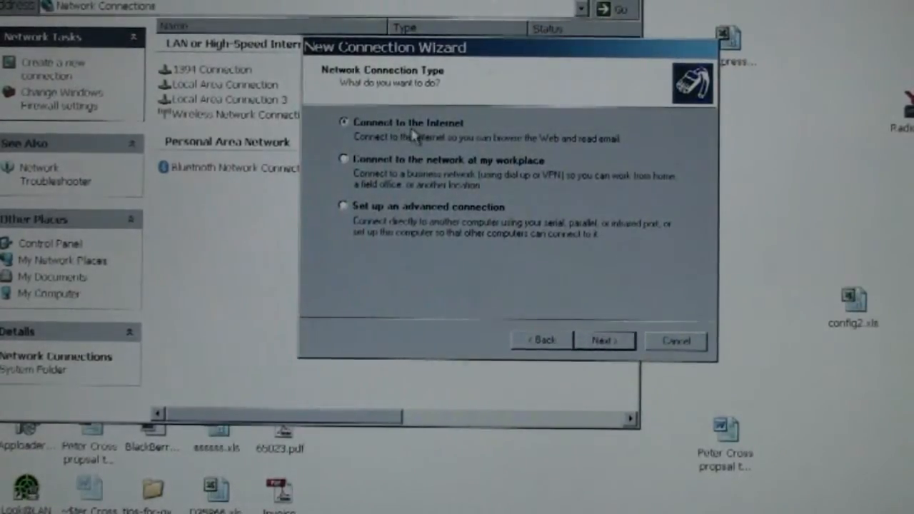
click(603, 340)
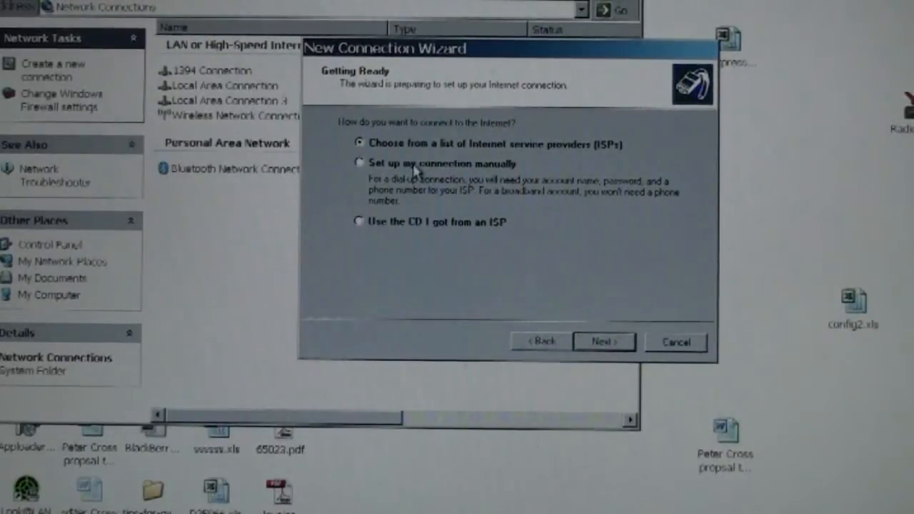
click(360, 162)
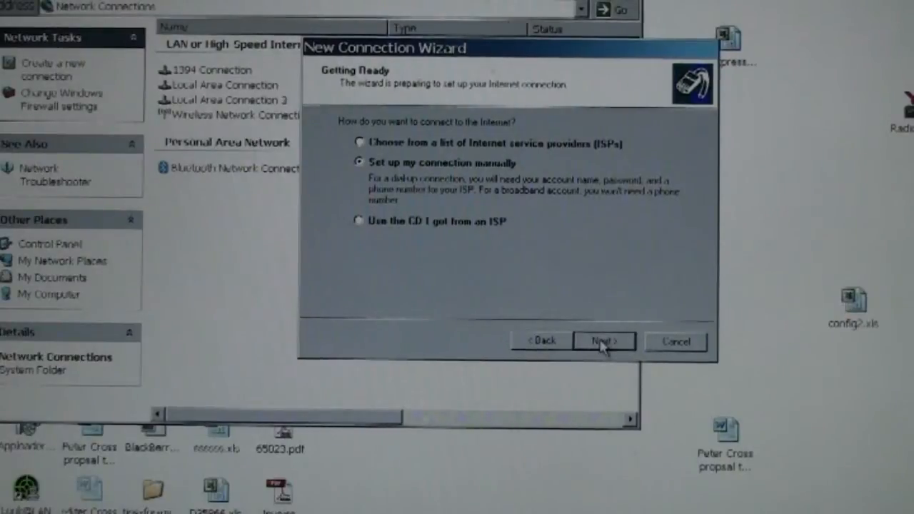
click(603, 340)
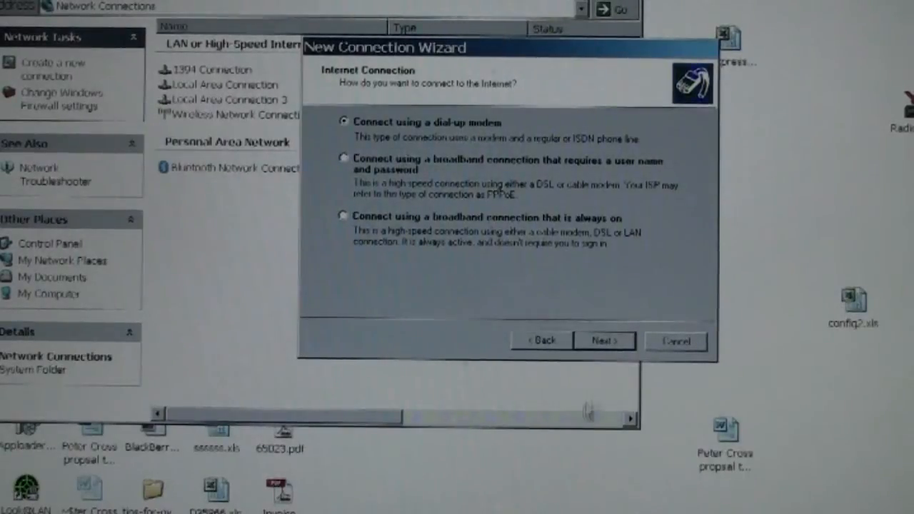
click(603, 340)
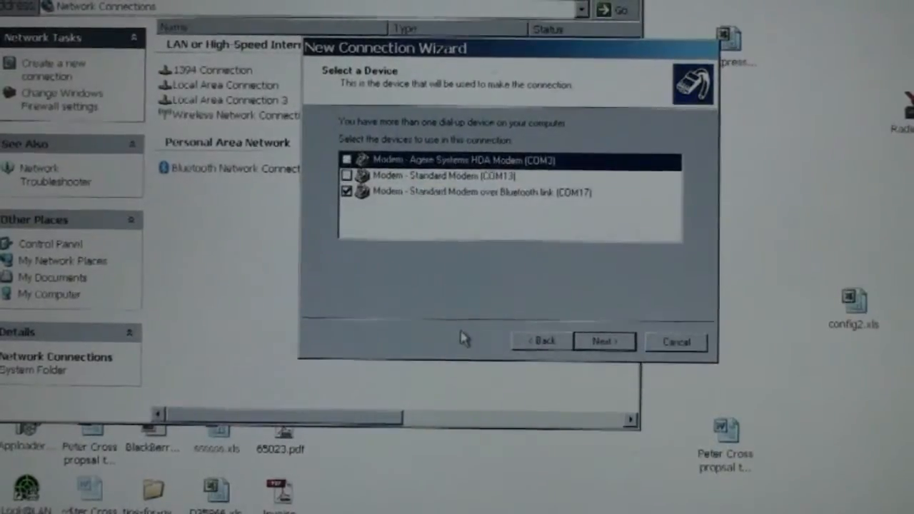
click(603, 341)
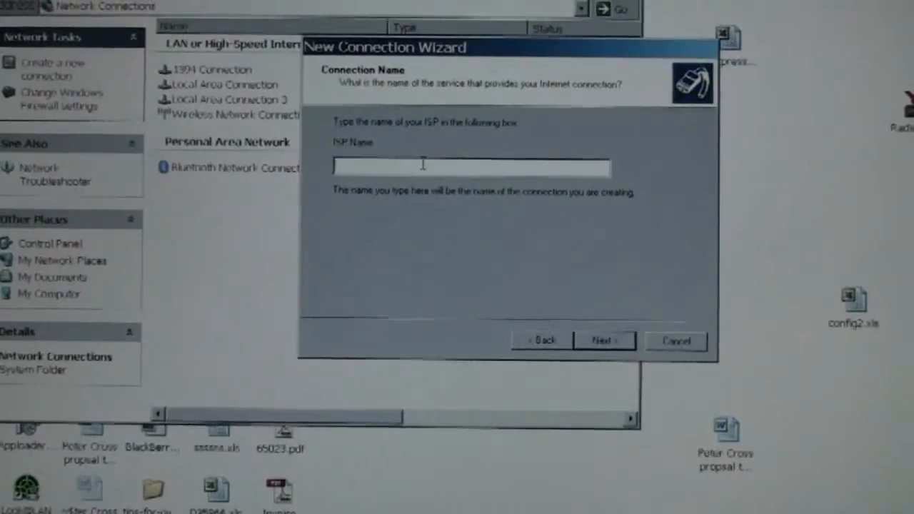
Name the ISP HTC DESIRE, enter the phone number and make it available to anyone
text(HTC DC)
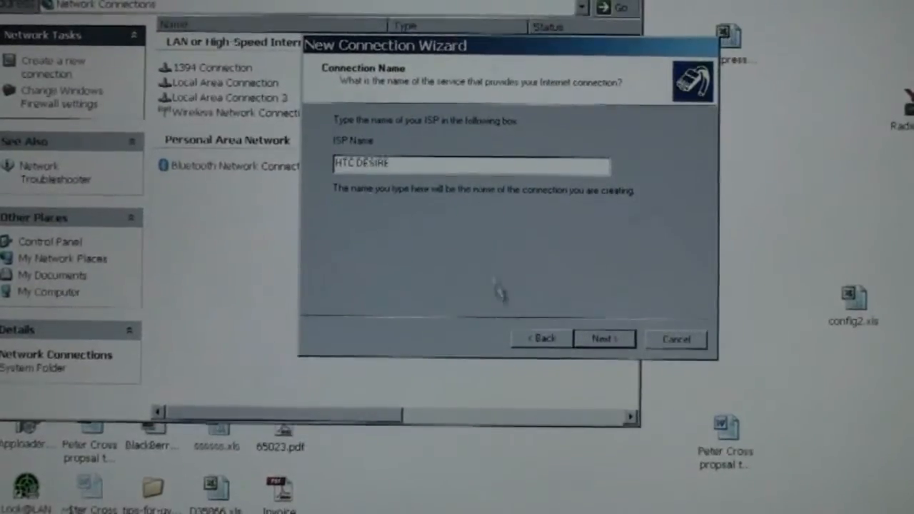
click(603, 339)
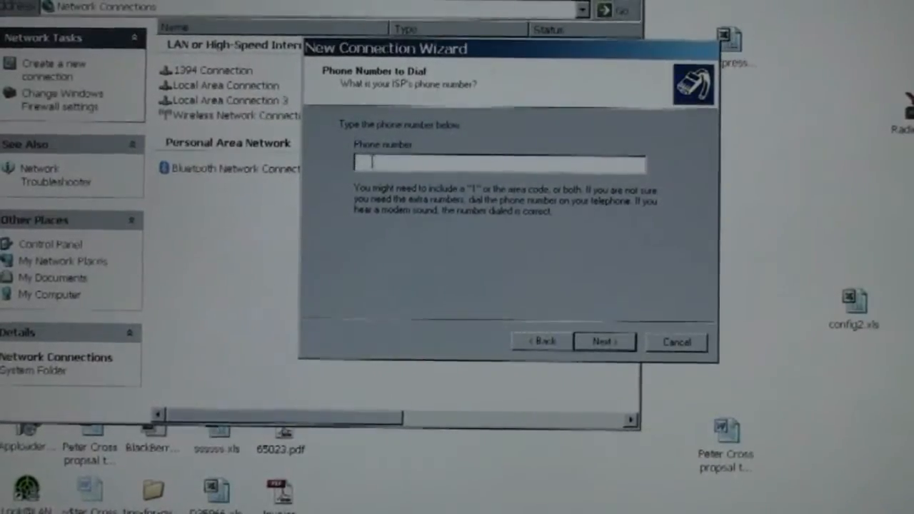
text(99#)
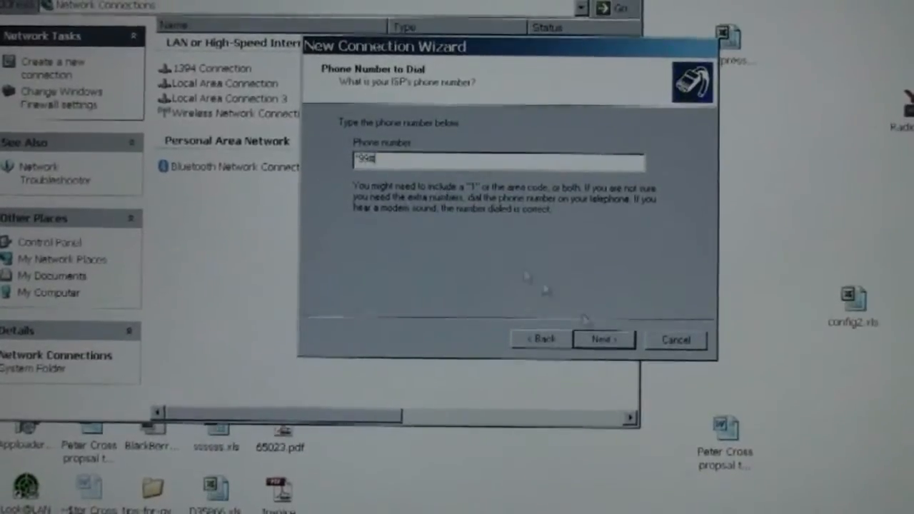
click(603, 340)
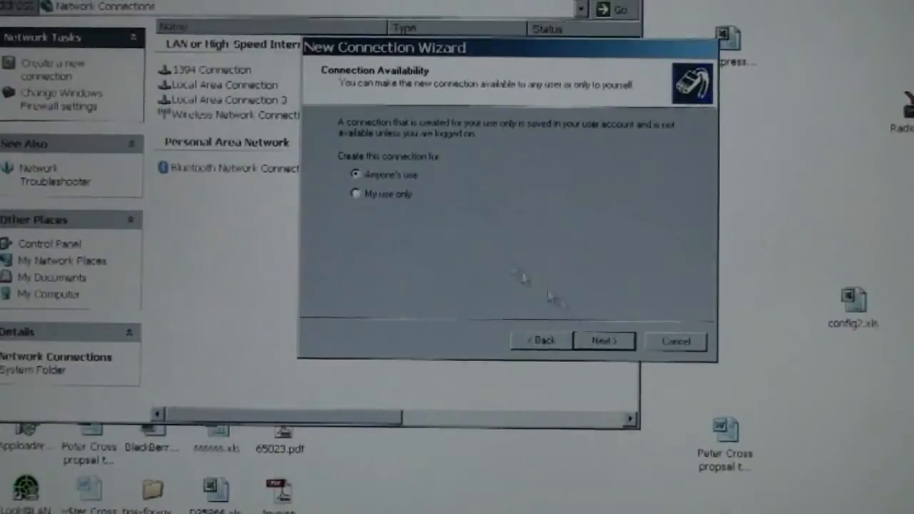
click(603, 340)
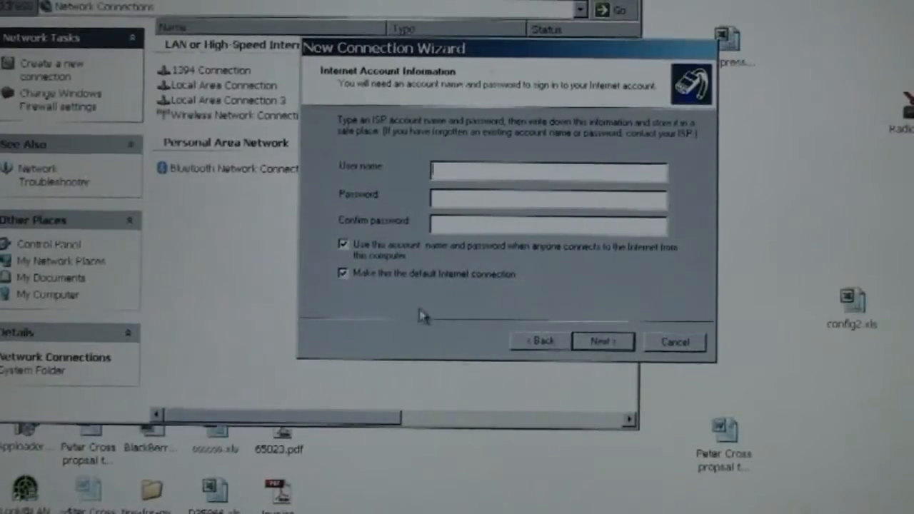
Uncheck default connection, add a desktop shortcut and finish creating the connection
click(343, 273)
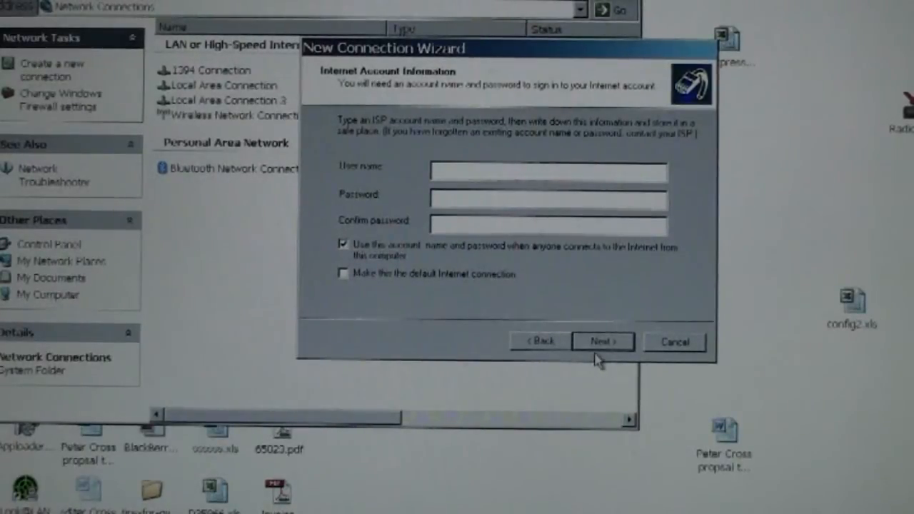
click(602, 342)
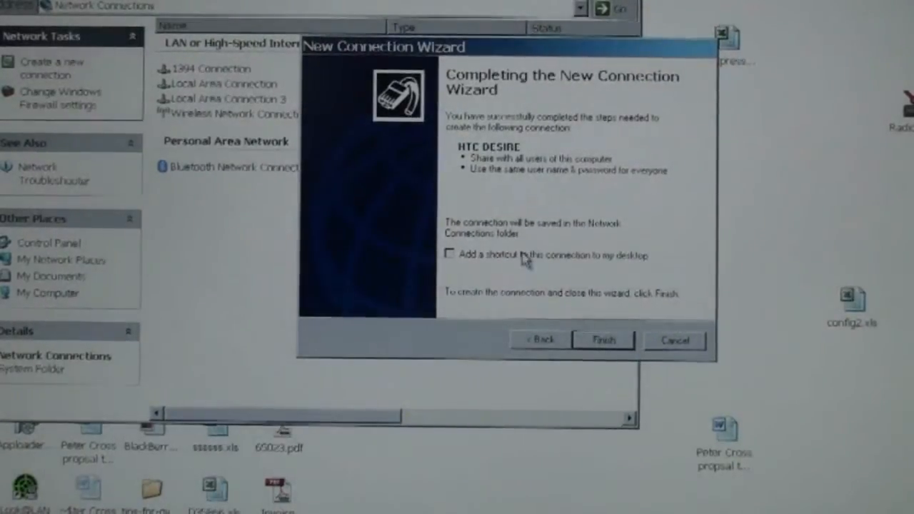
click(450, 254)
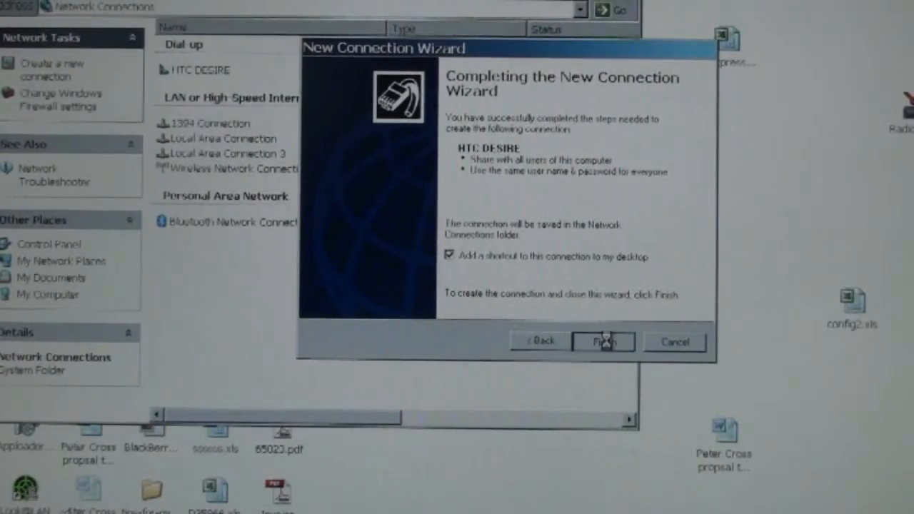
click(603, 341)
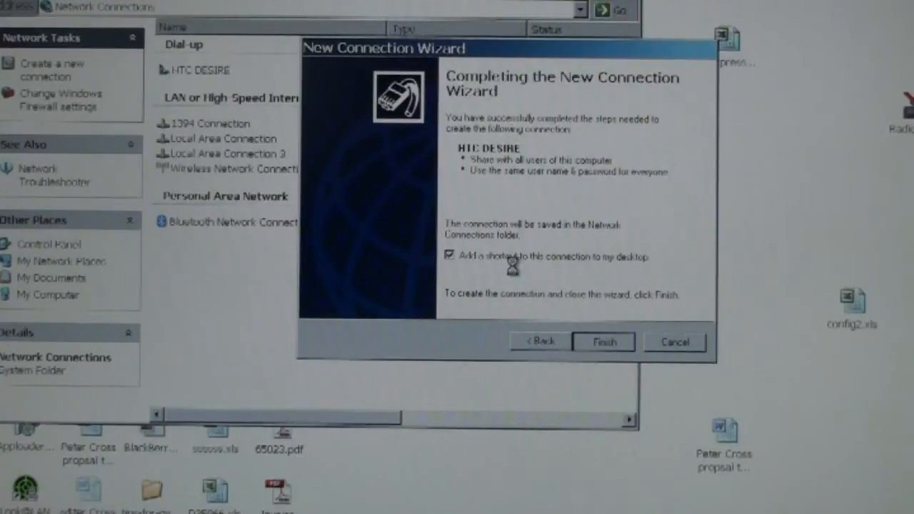
click(603, 342)
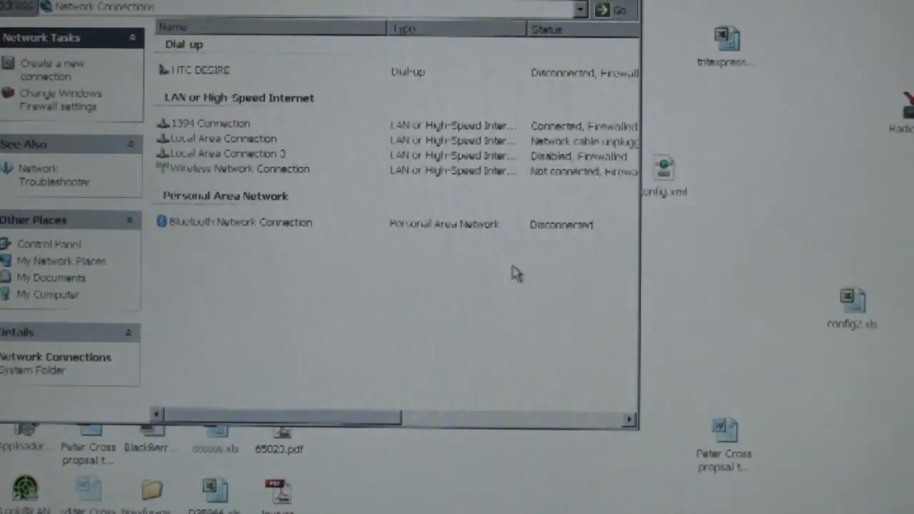
Dial the HTC DESIRE connection so its status shows Connecting
double_click(200, 70)
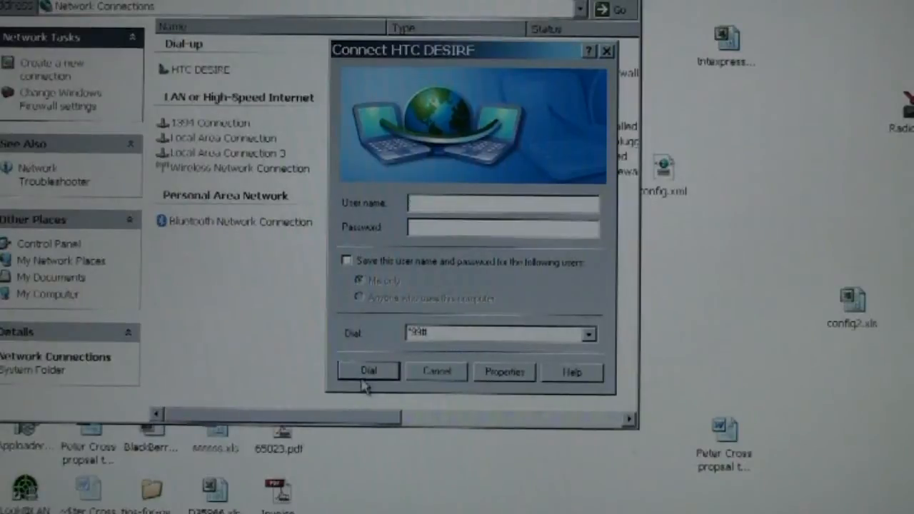
click(369, 371)
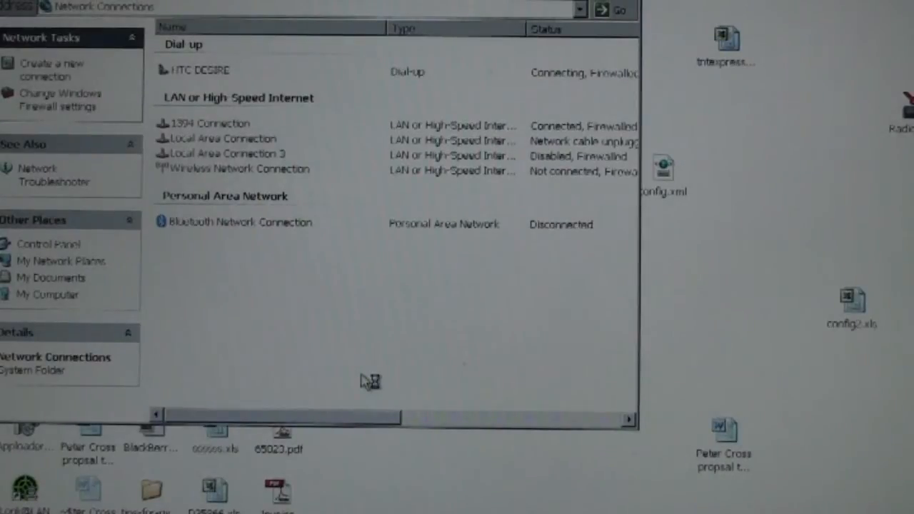
mouse_move(365, 379)
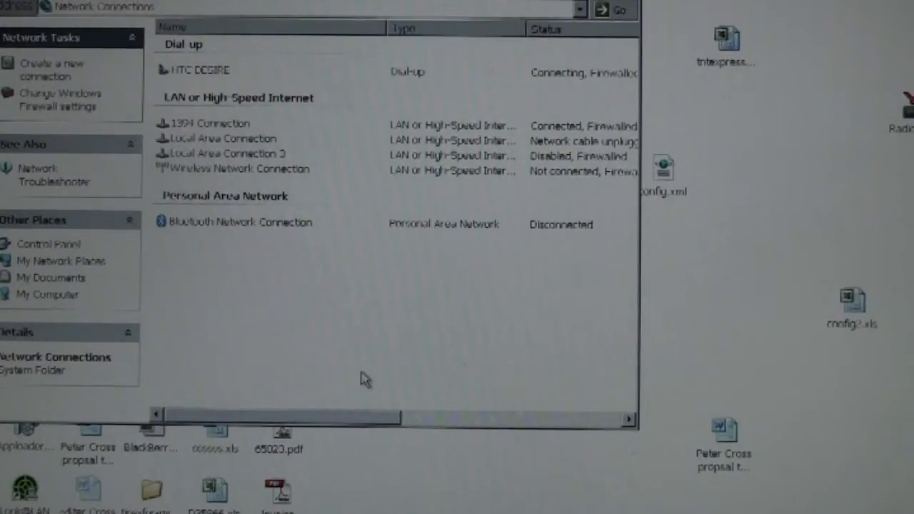